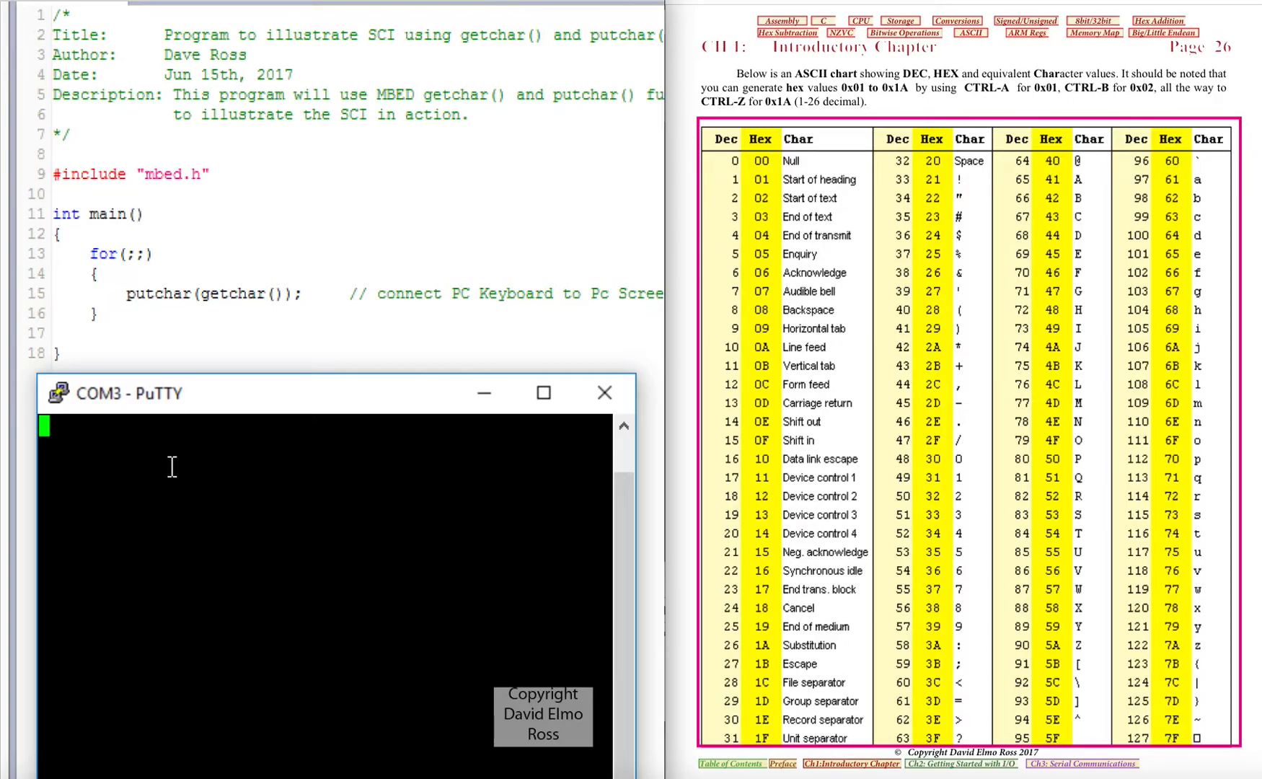
mouse_move(823, 338)
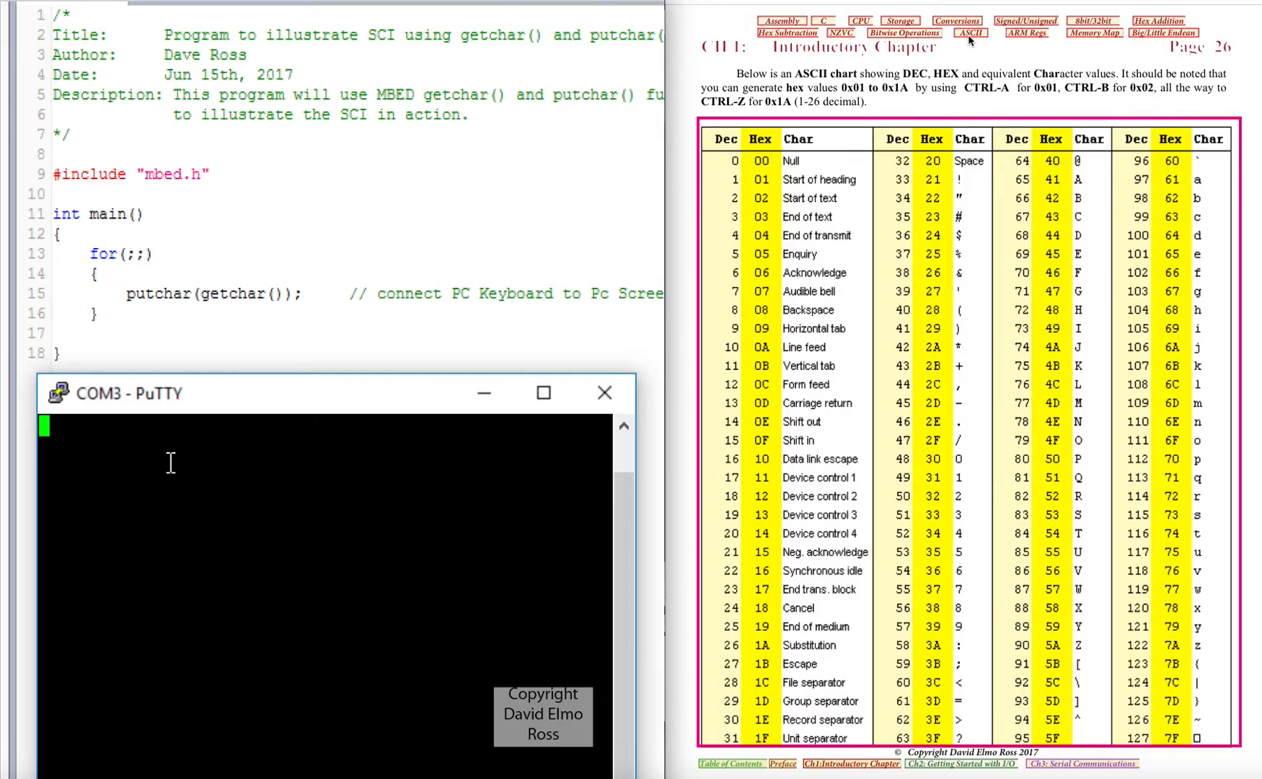
mouse_move(989, 412)
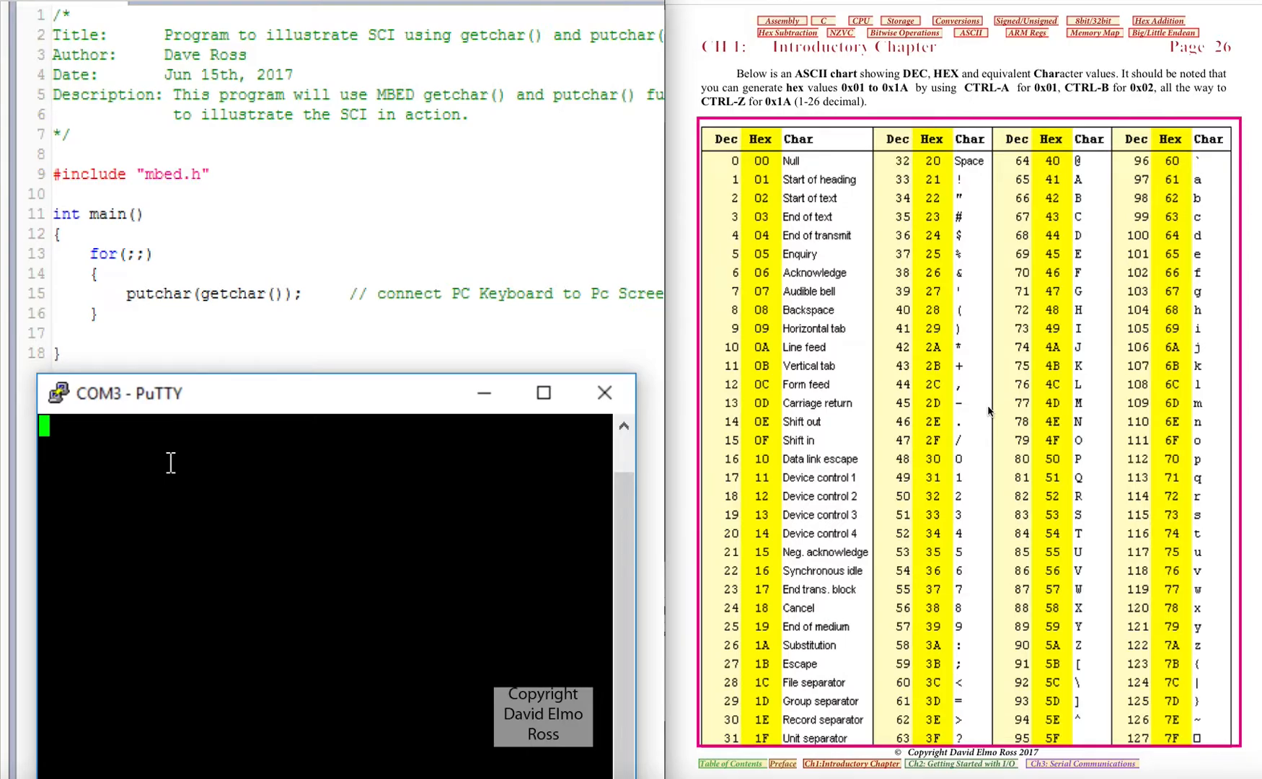
mouse_move(430, 477)
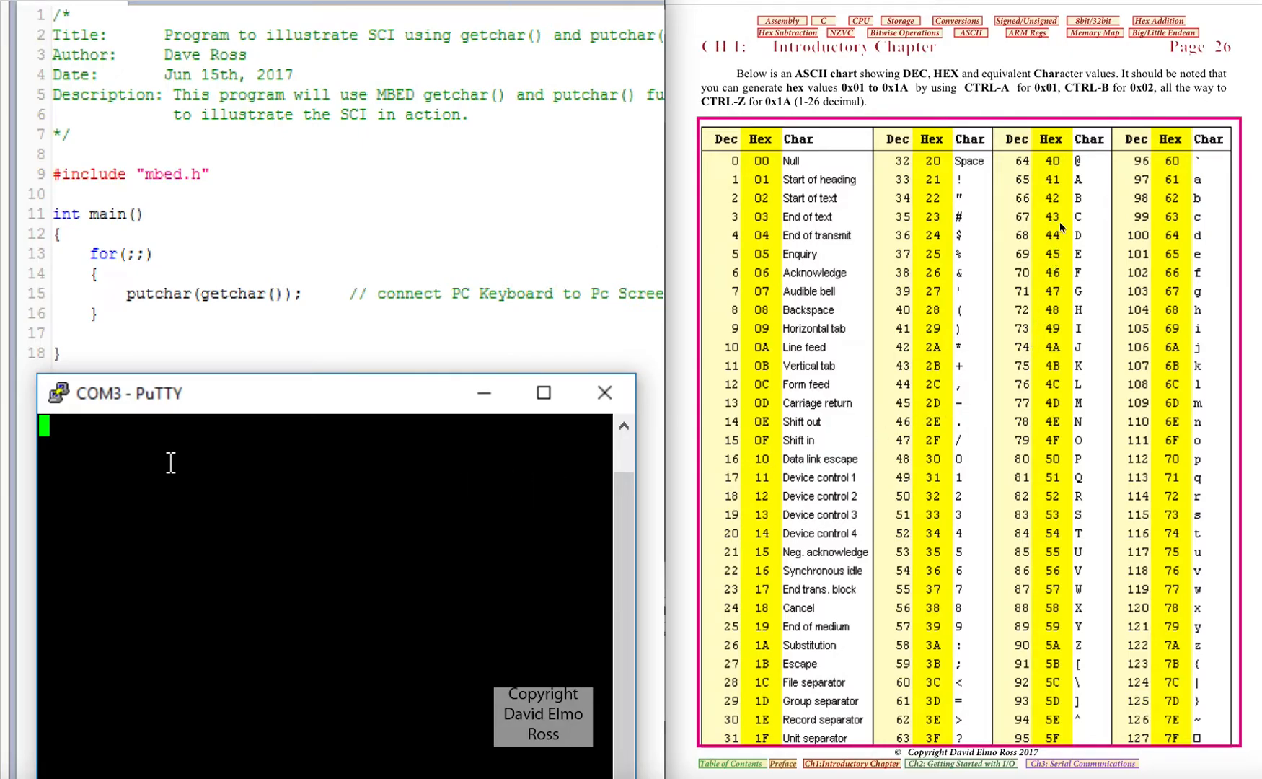
mouse_move(1059, 190)
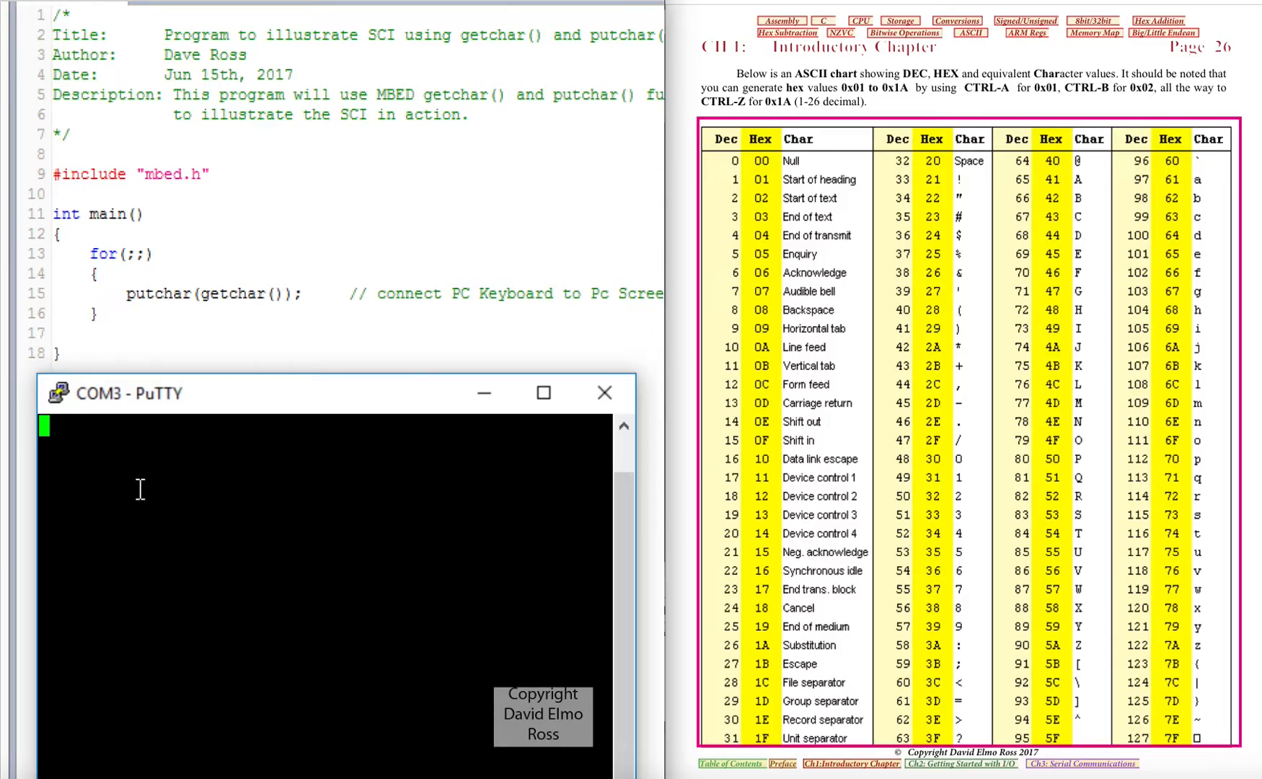
type("A")
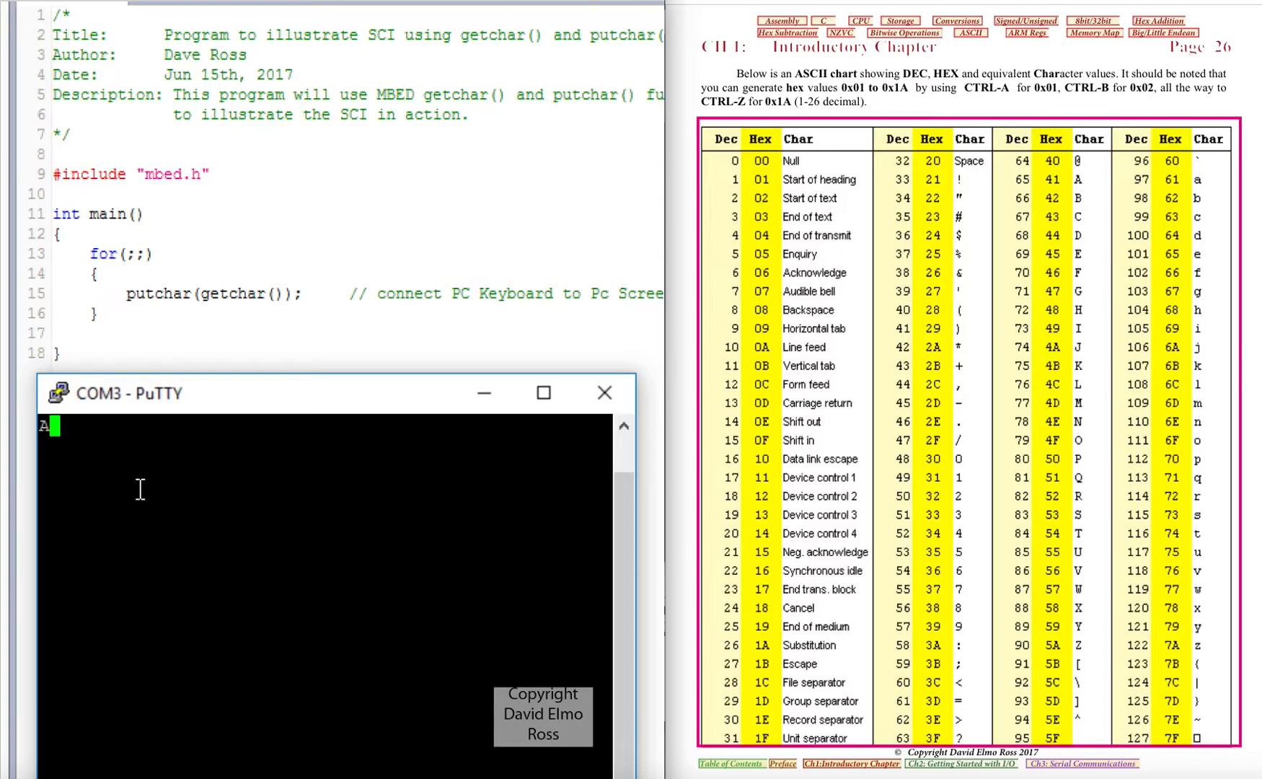
mouse_move(797, 406)
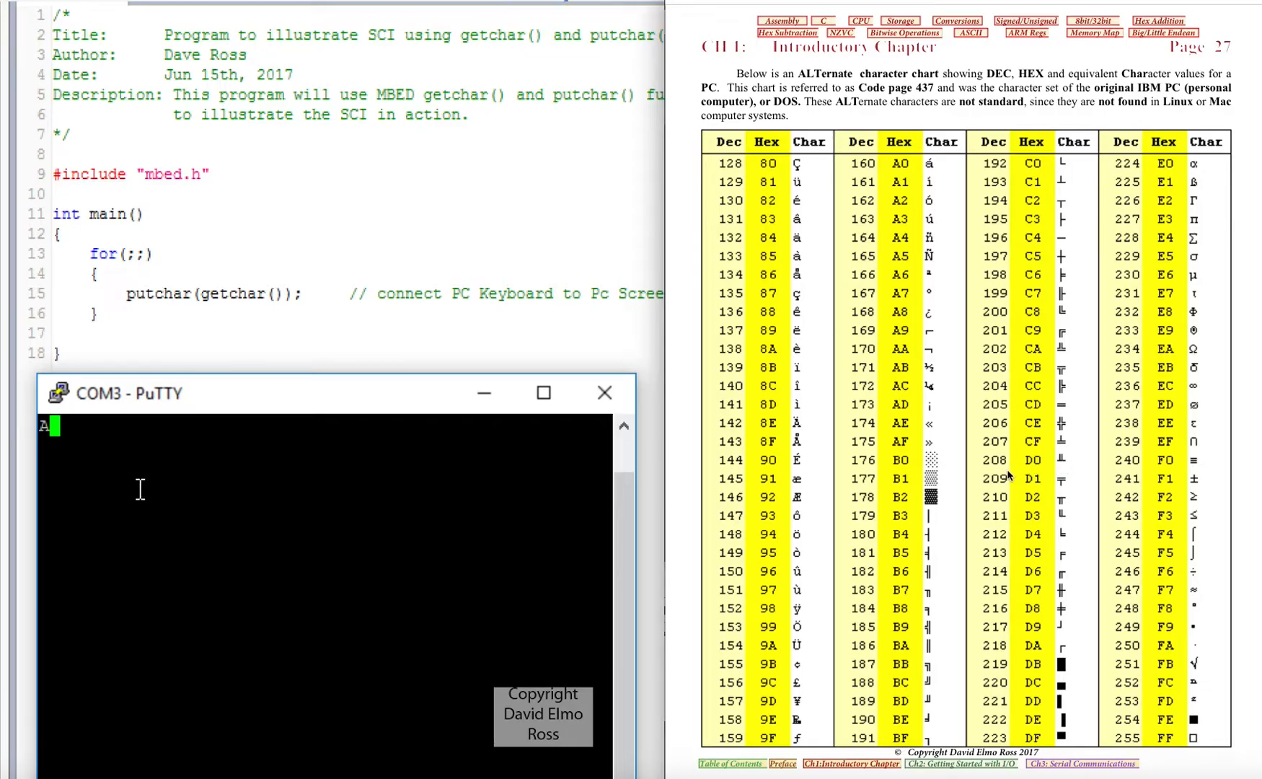
mouse_move(130, 488)
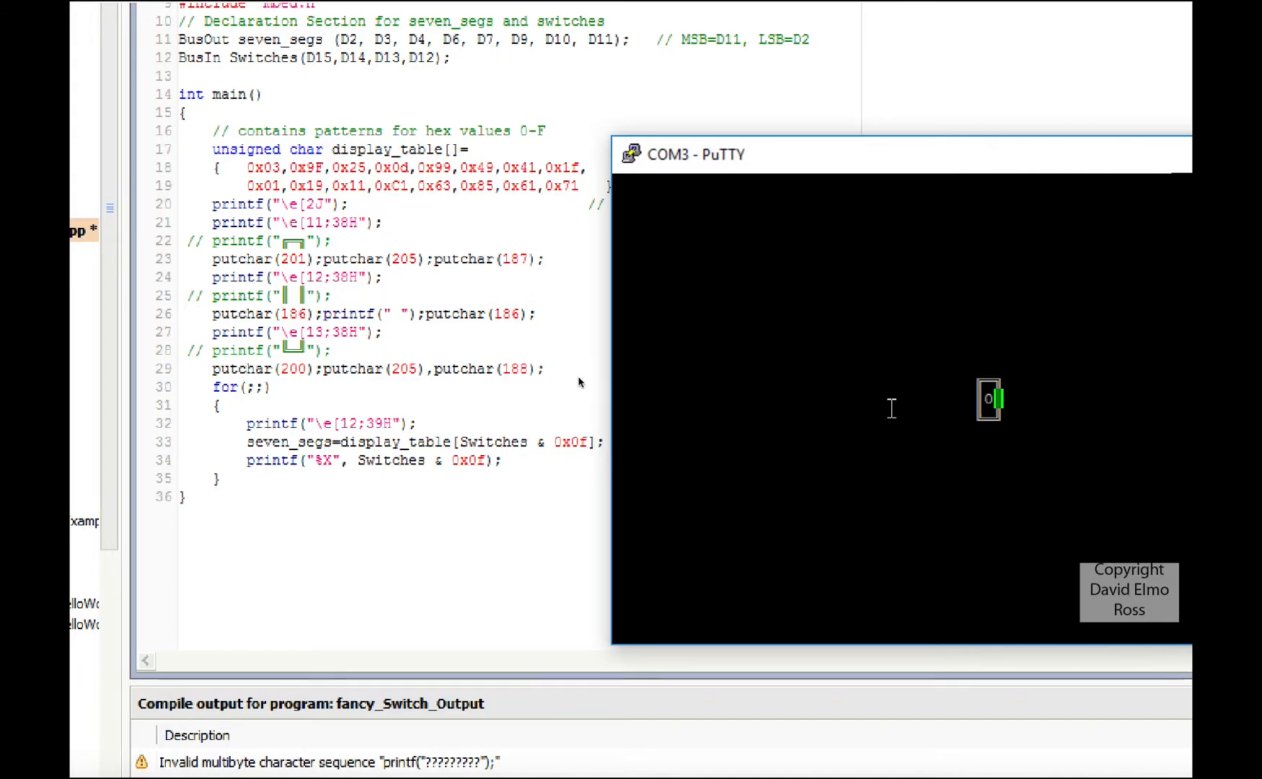
mouse_move(615, 378)
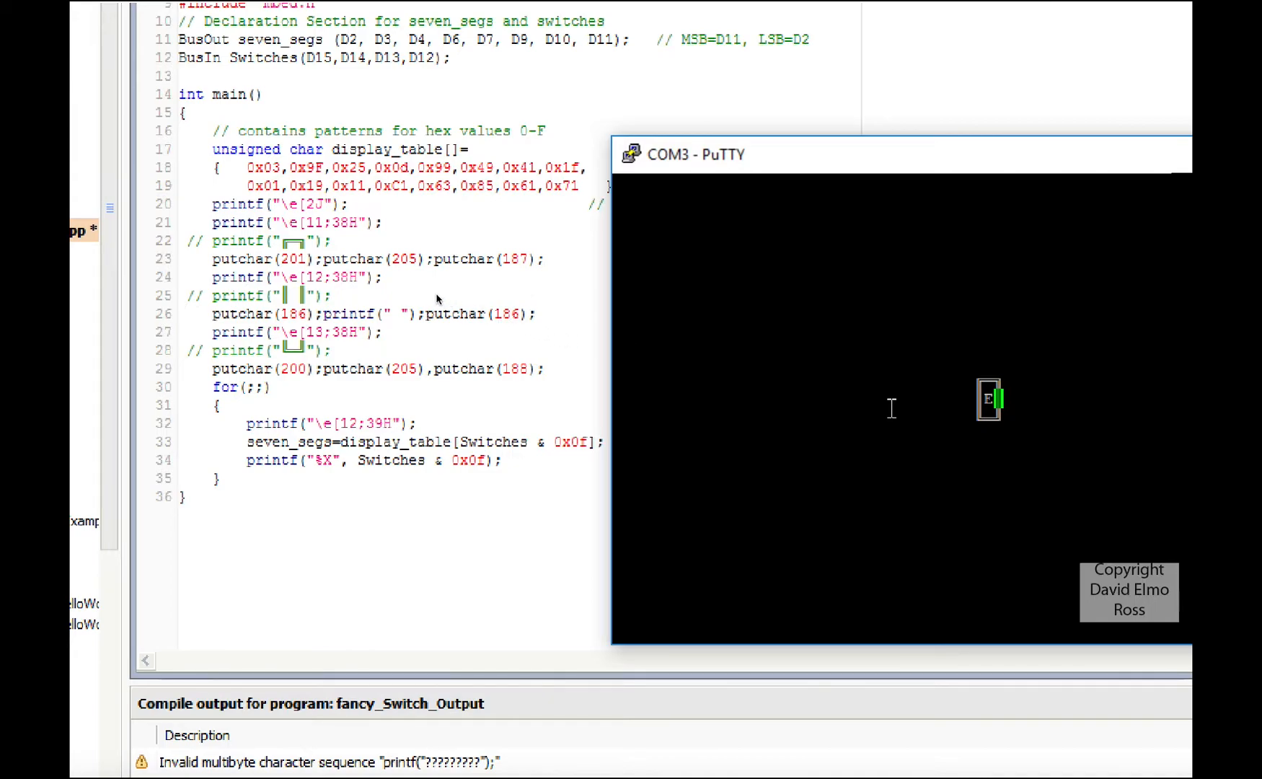
mouse_move(283, 258)
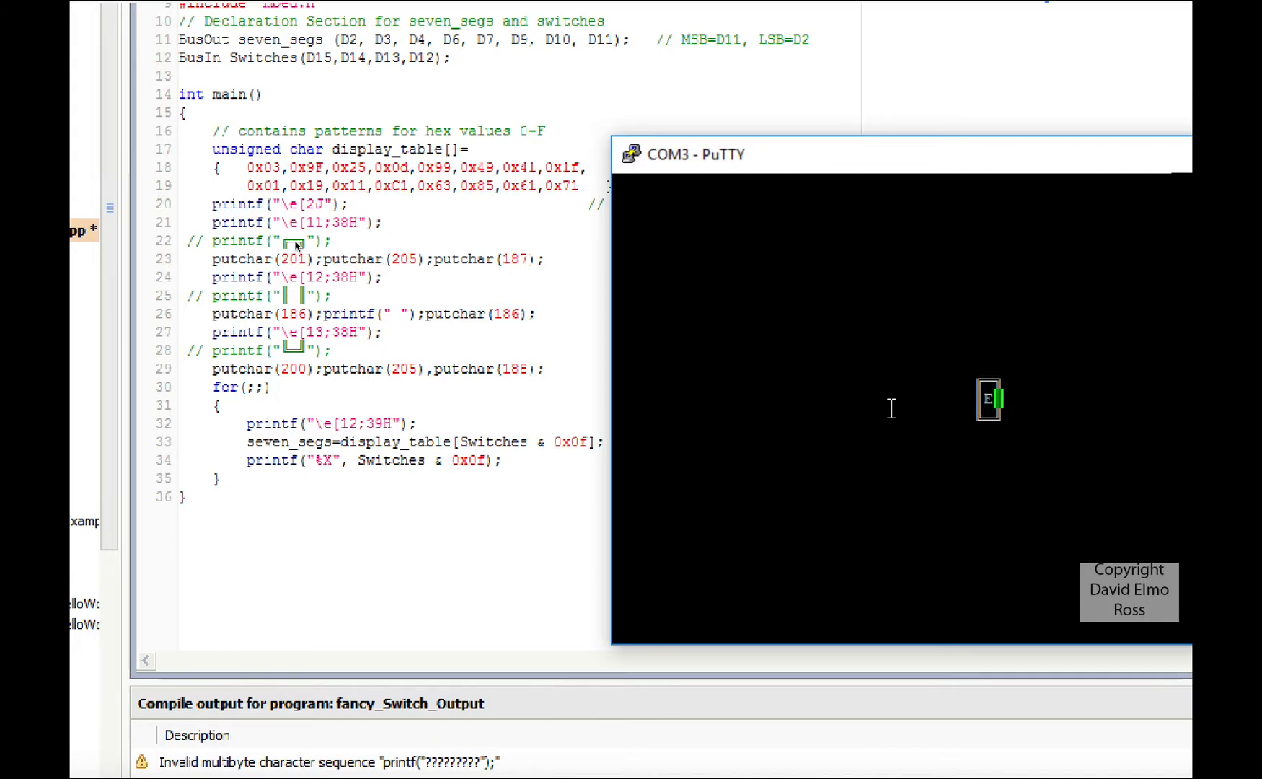
mouse_move(305, 244)
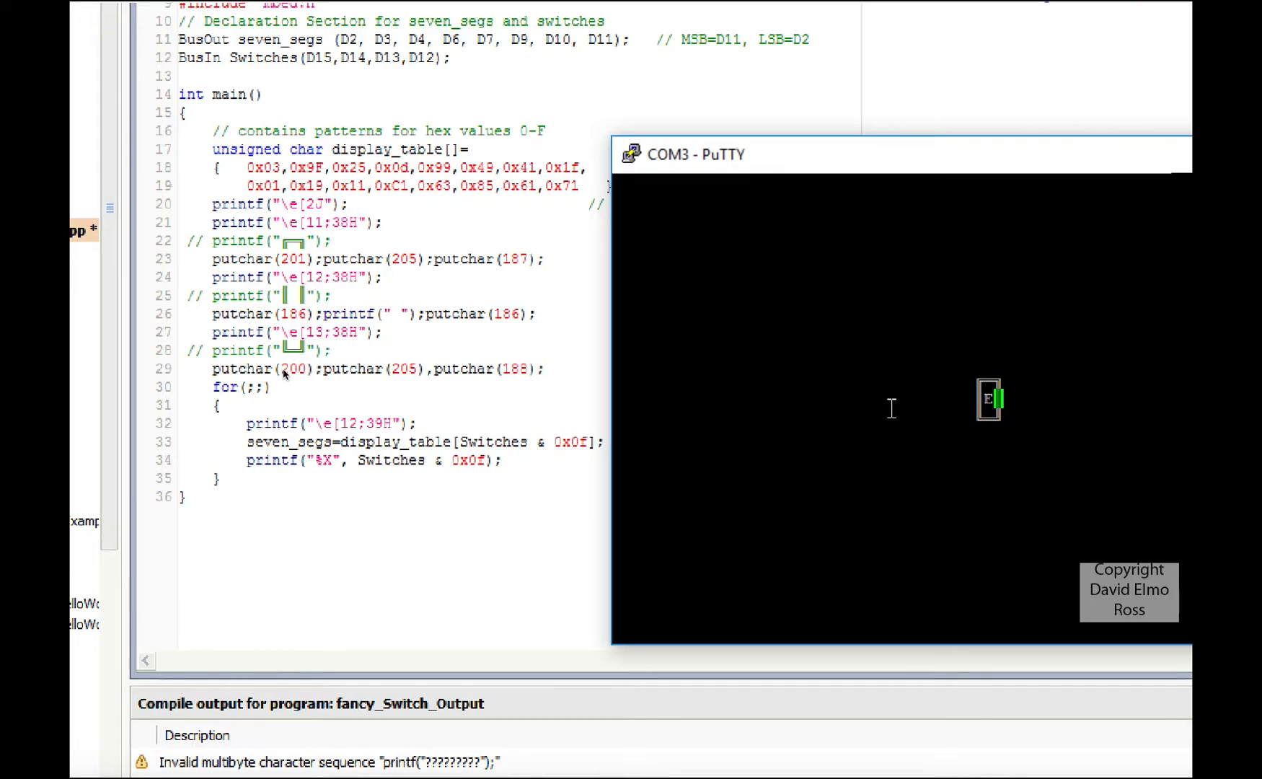
mouse_move(258, 277)
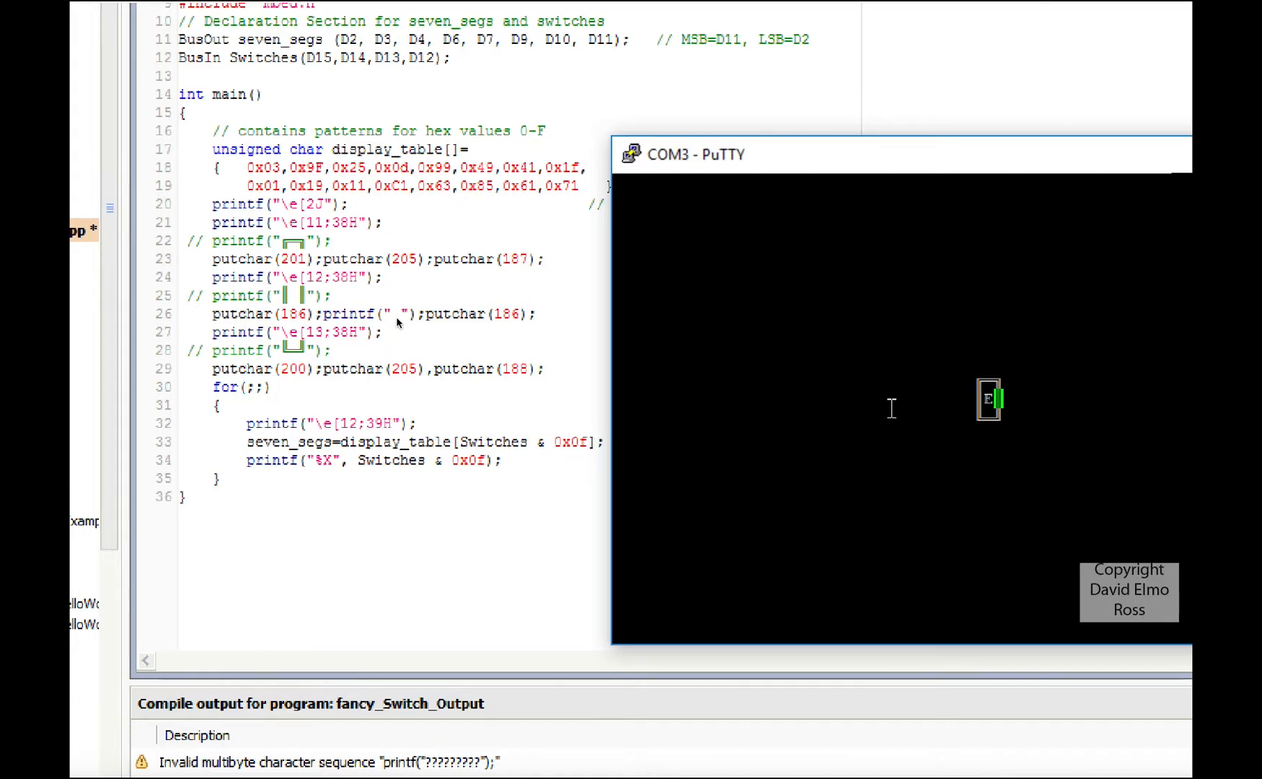
mouse_move(349, 373)
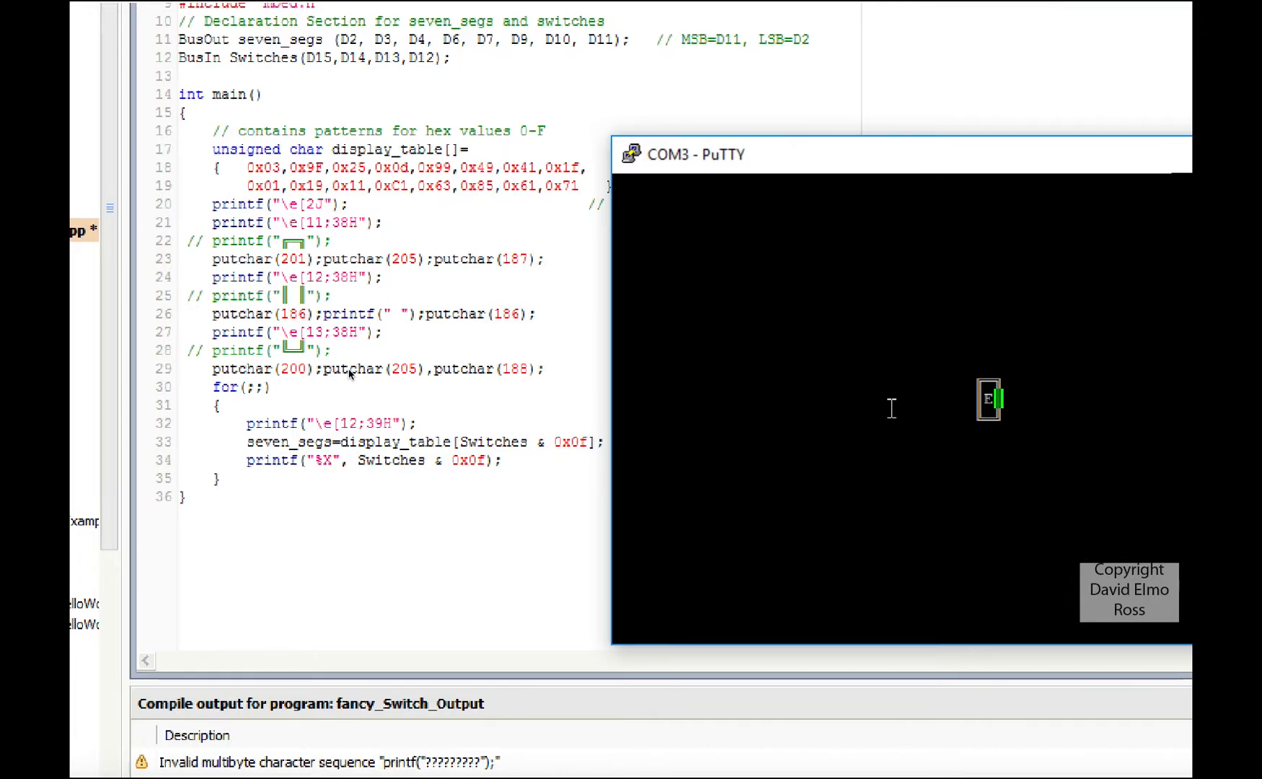